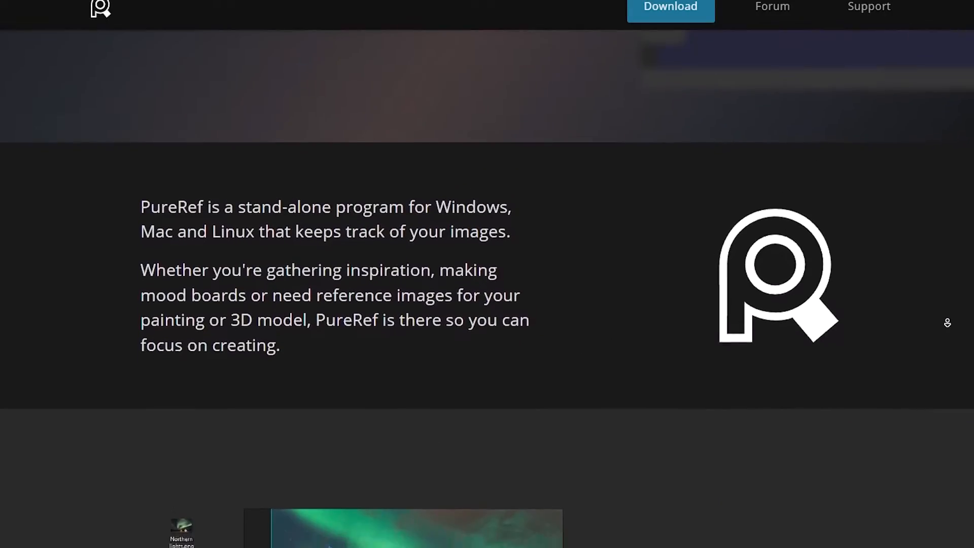
Scroll the PureRef homepage down to the 'Drag and drop images from anywhere' section.
{"action": "scroll", "scroll_direction": "down", "scroll_amount": 3}
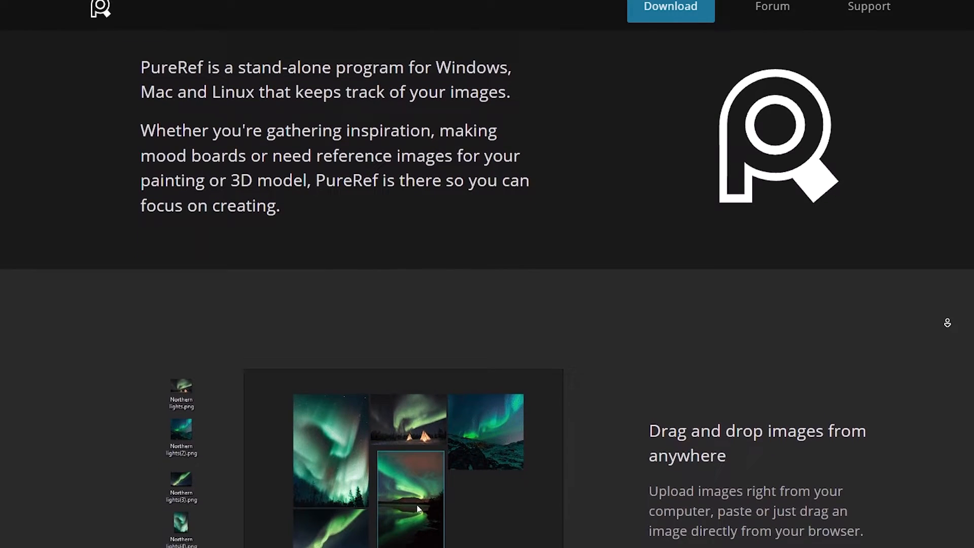
{"action": "scroll", "scroll_direction": "down", "scroll_amount": 3}
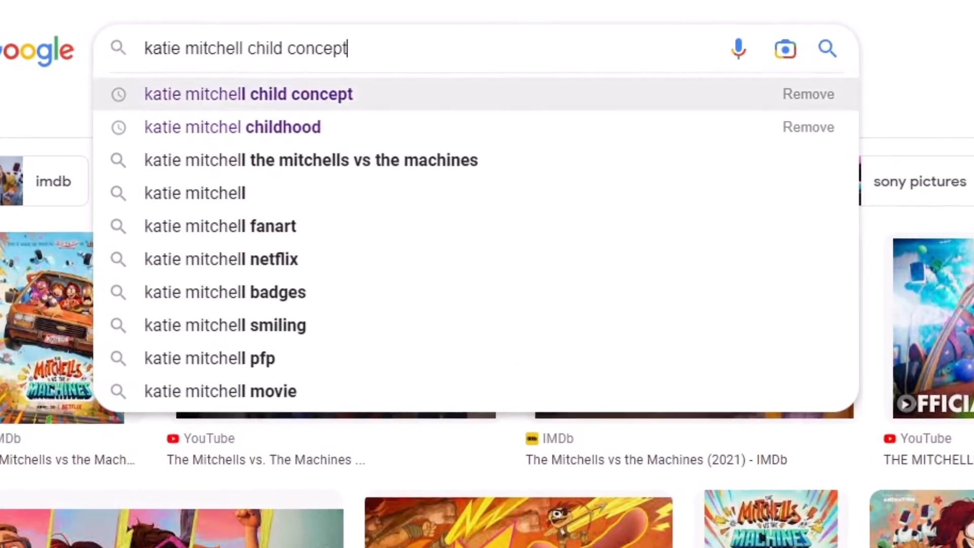
Search Google Images for 'katie mitchell child concept' and 'playful child' and gather picks onto the PureRef board.
{"action": "left_click", "coordinate": [784, 49]}
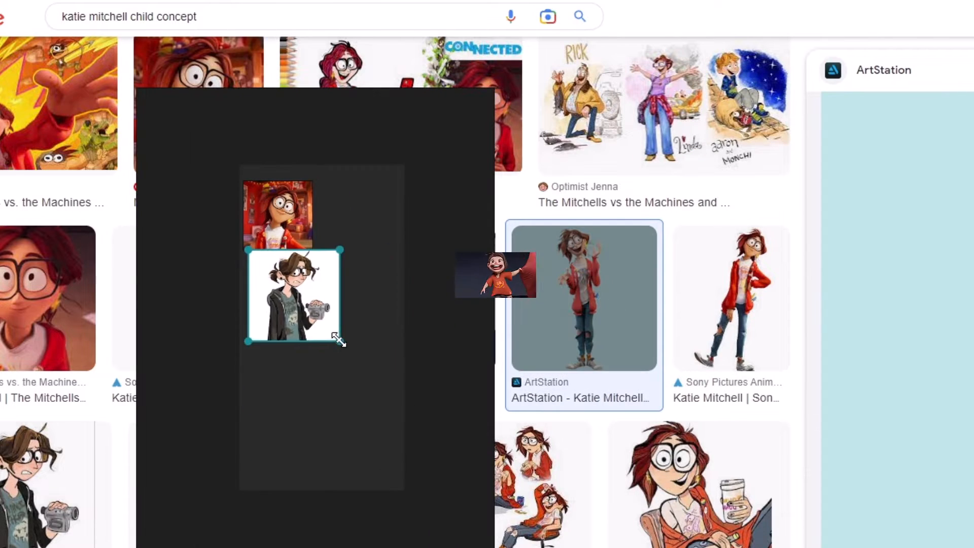
{"action": "left_click", "coordinate": [547, 16]}
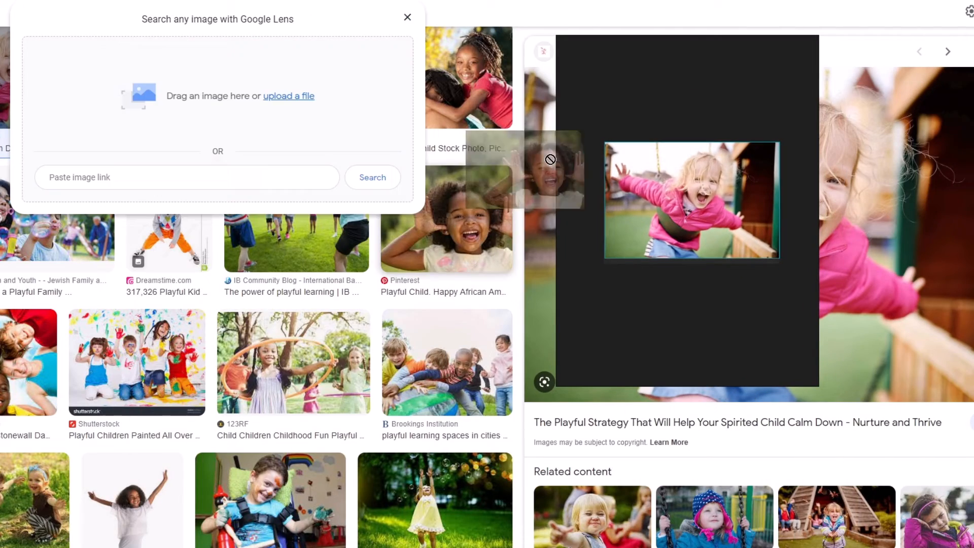
{"action": "left_click", "coordinate": [407, 17]}
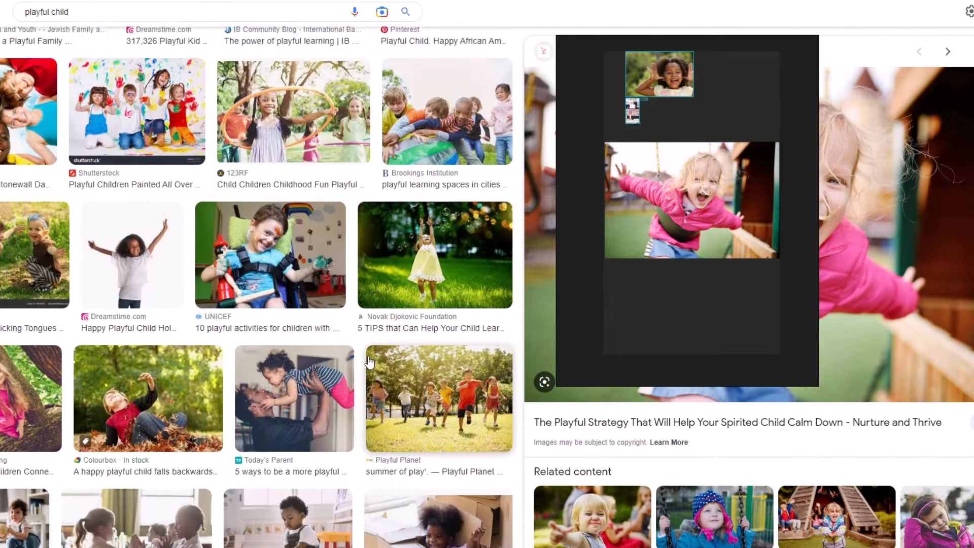
{"action": "scroll", "scroll_direction": "down", "scroll_amount": 3}
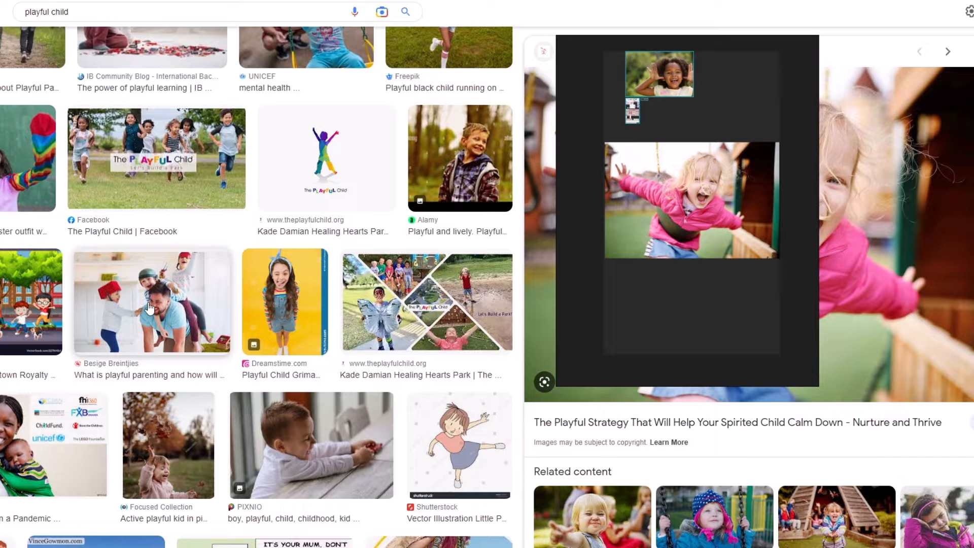
{"action": "left_click", "coordinate": [381, 12]}
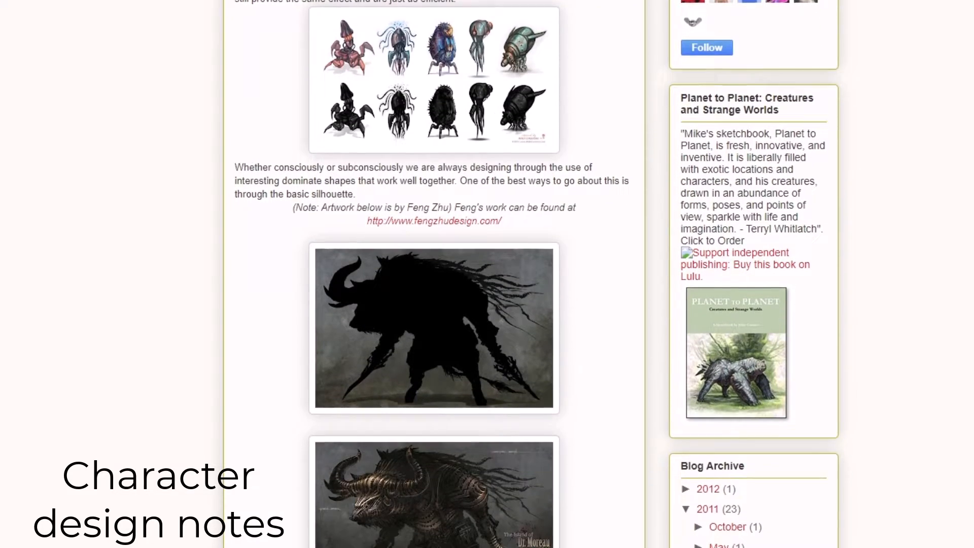
Scroll the Blogger post down to the creature silhouette artwork examples.
{"action": "scroll", "scroll_direction": "down", "scroll_amount": 3}
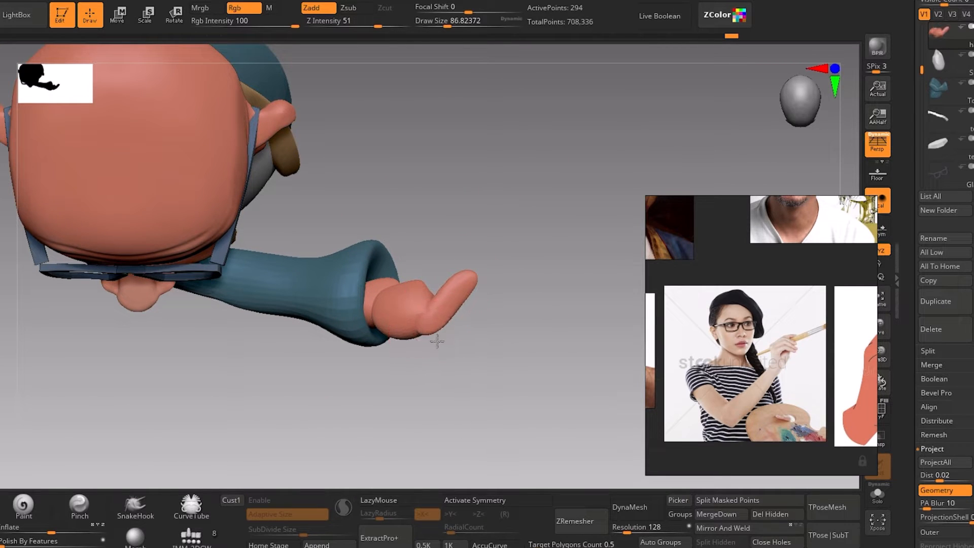
{"action": "mouse_move", "coordinate": [465, 287]}
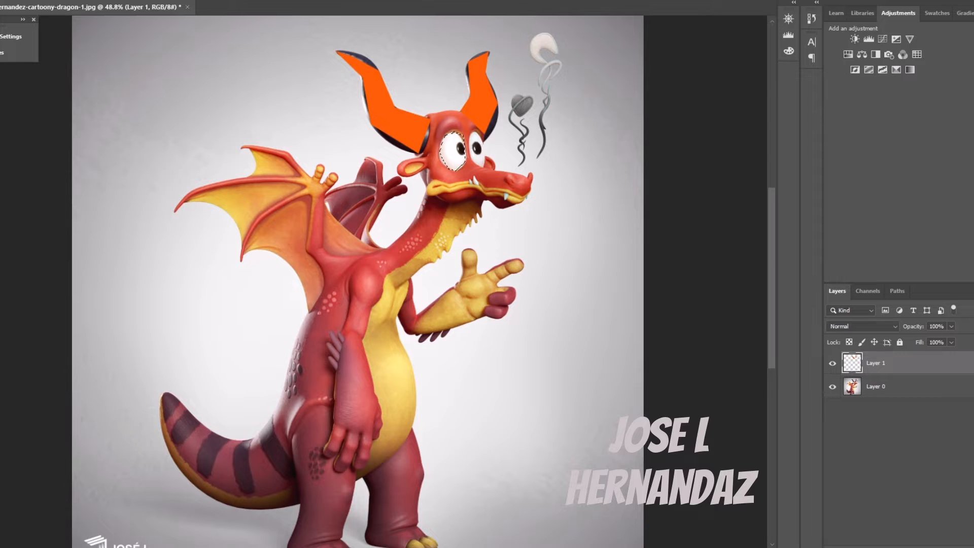
Choose a new foreground paint colour in the Color Picker and confirm it.
{"action": "left_click", "coordinate": [457, 153]}
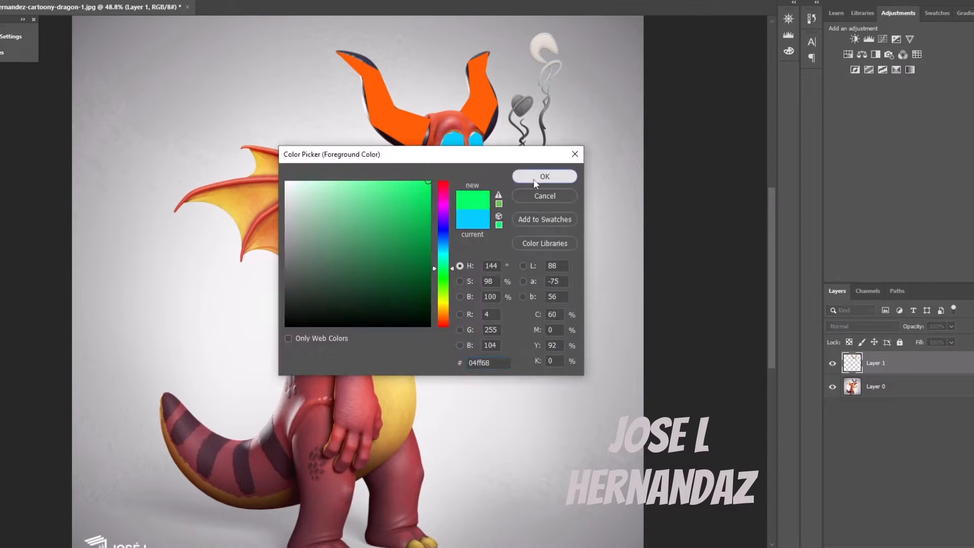
{"action": "left_click", "coordinate": [544, 175]}
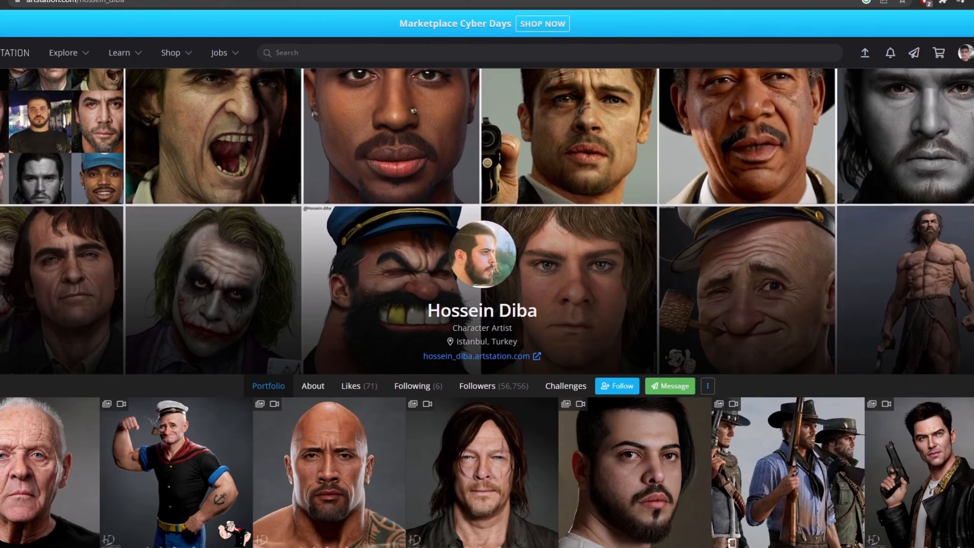
Scroll down Hossein Diba's ArtStation portfolio of realistic portrait sculpts.
{"action": "scroll", "scroll_direction": "down", "scroll_amount": 3}
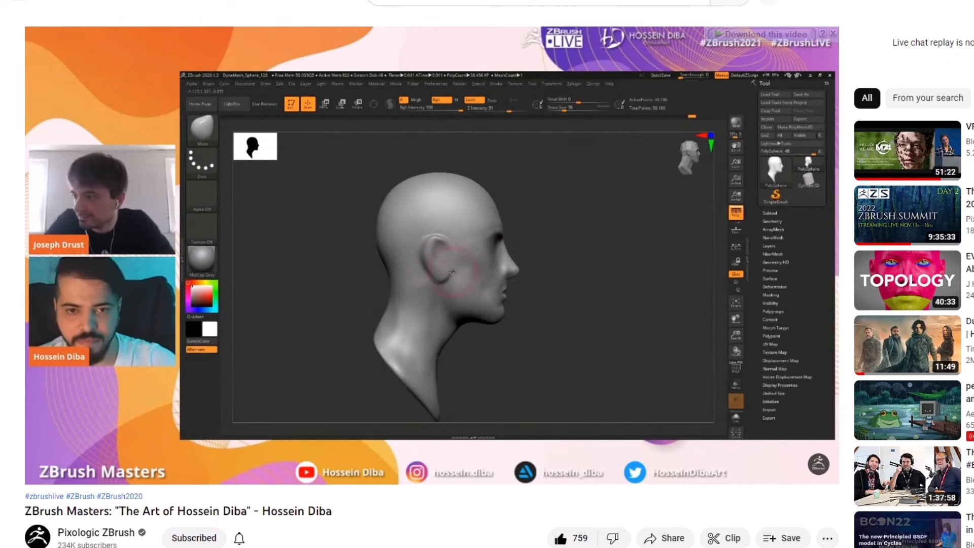
{"action": "mouse_move", "coordinate": [276, 295]}
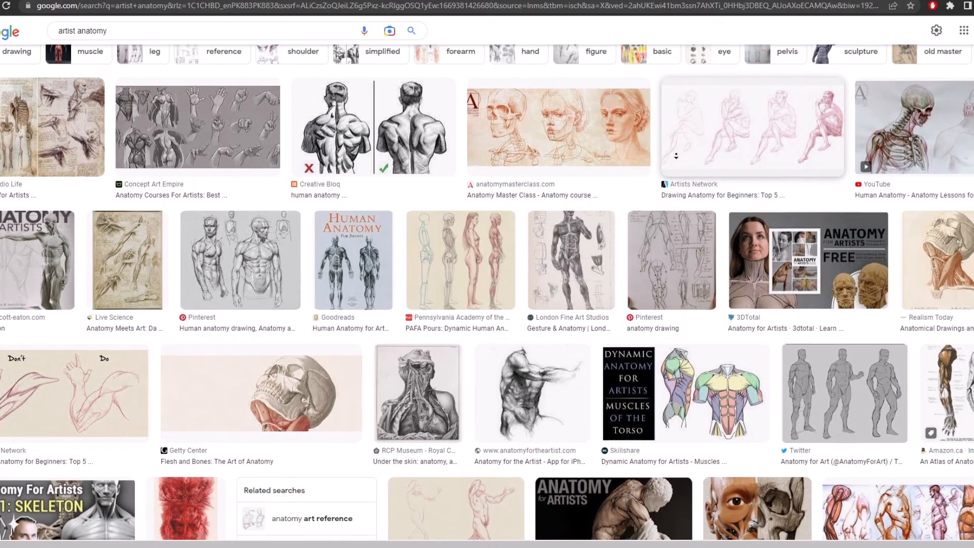
Scroll through the Proko Original courses, past Anatomy of the Human Body and Art of Caricature.
{"action": "scroll", "scroll_direction": "down", "scroll_amount": 3}
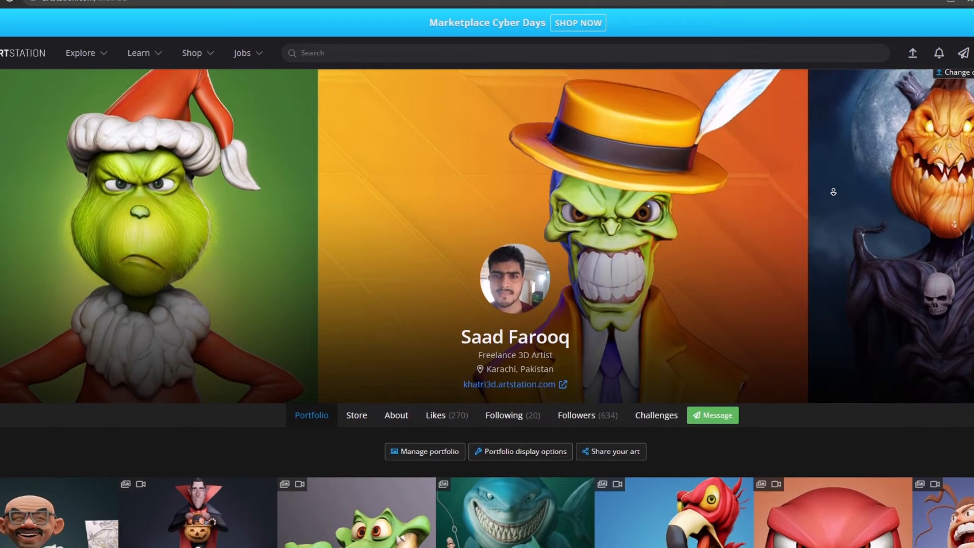
{"action": "scroll", "scroll_direction": "down", "scroll_amount": 3}
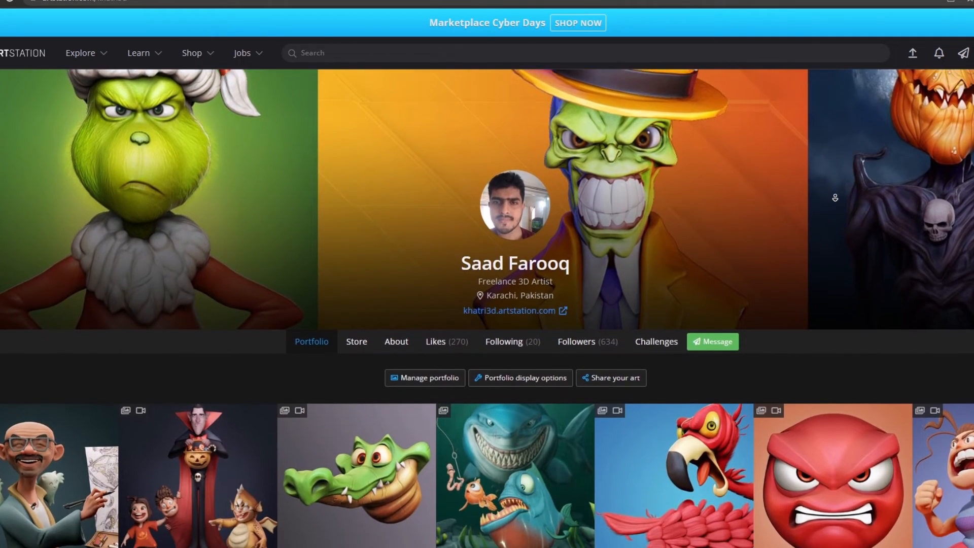
{"action": "scroll", "scroll_direction": "down", "scroll_amount": 3}
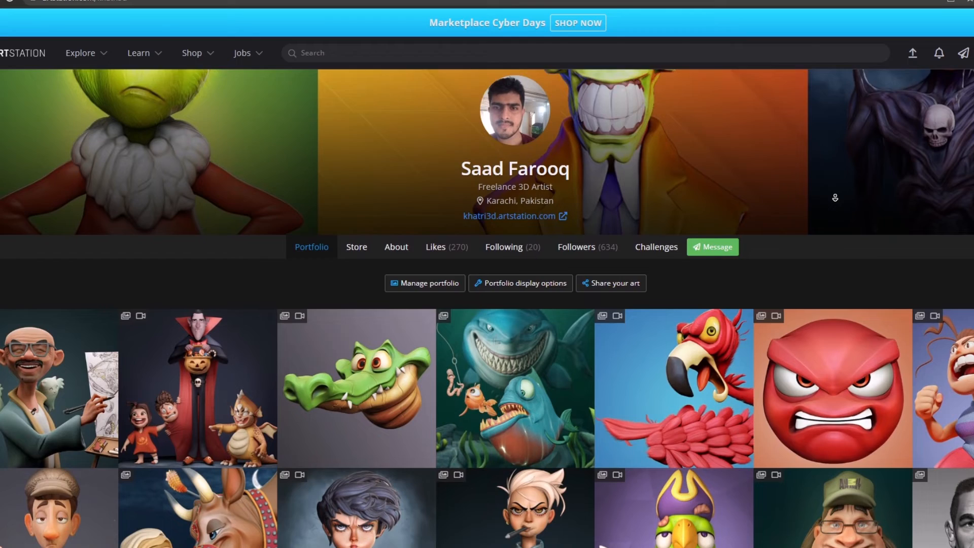
{"action": "scroll", "scroll_direction": "down", "scroll_amount": 3}
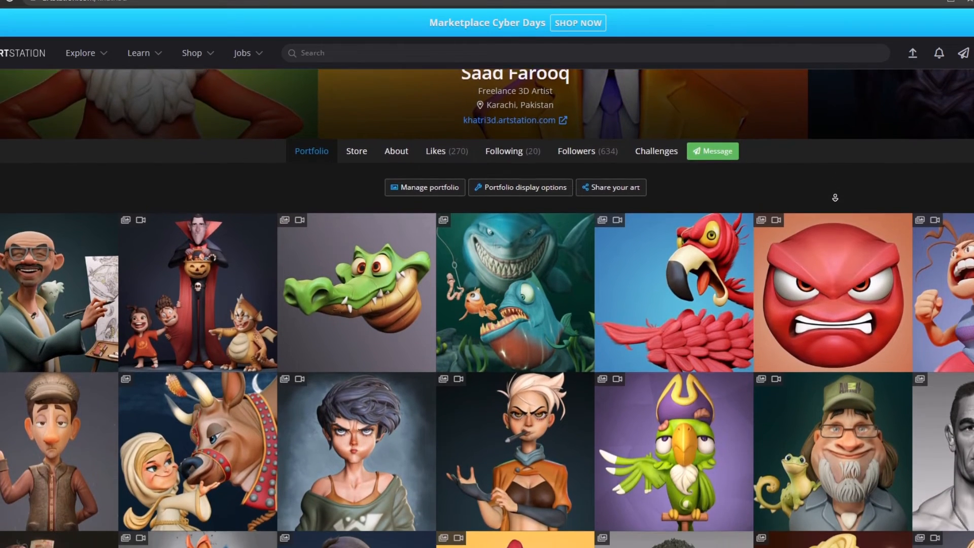
{"action": "scroll", "scroll_direction": "down", "scroll_amount": 3}
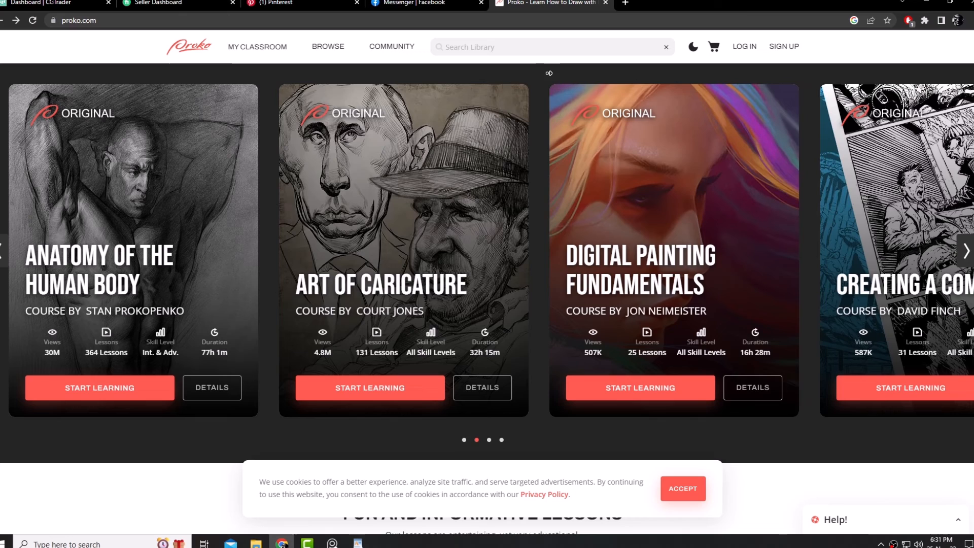
{"action": "scroll", "scroll_direction": "down", "scroll_amount": 3}
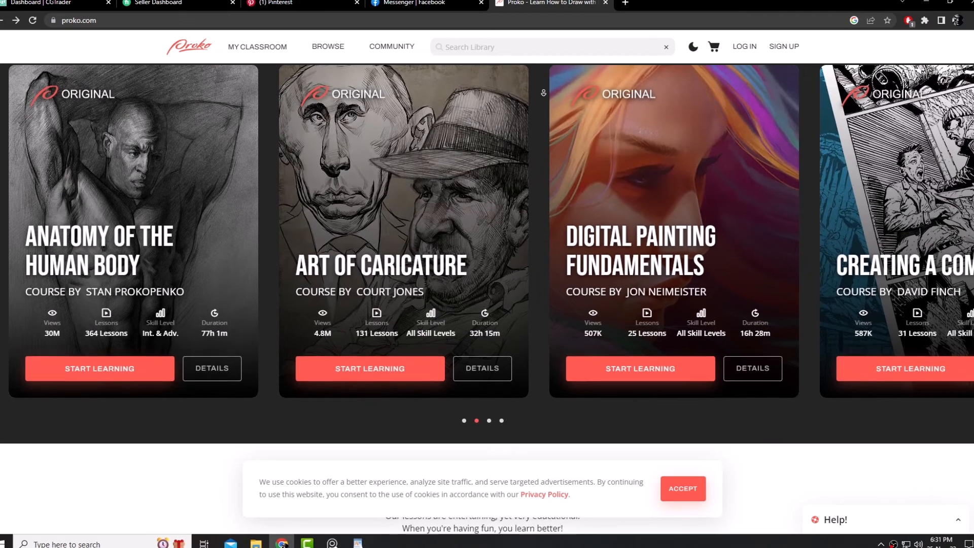
{"action": "scroll", "scroll_direction": "down", "scroll_amount": 3}
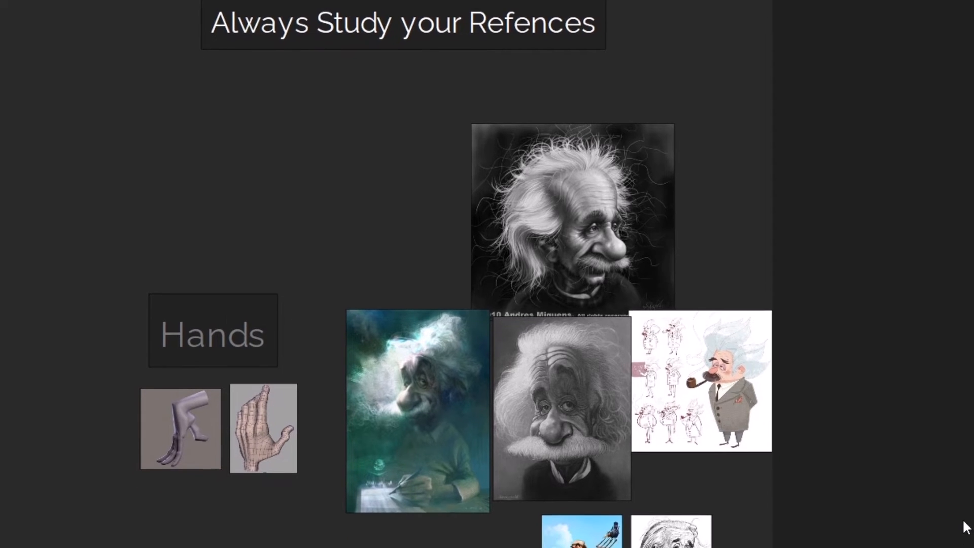
Scroll the PureRef board past the Hands and Einstein references to the Masters study section.
{"action": "scroll", "scroll_direction": "down", "scroll_amount": 3}
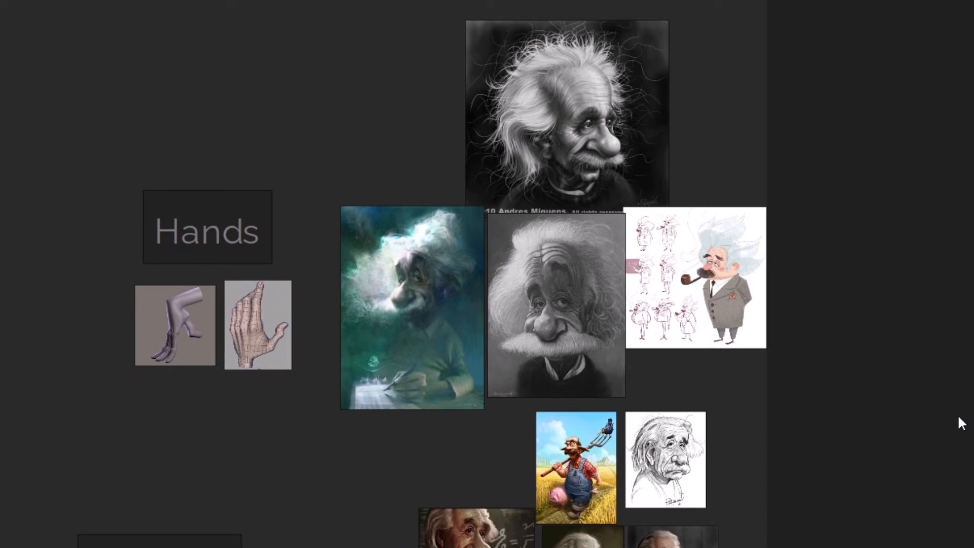
{"action": "scroll", "scroll_direction": "down", "scroll_amount": 3}
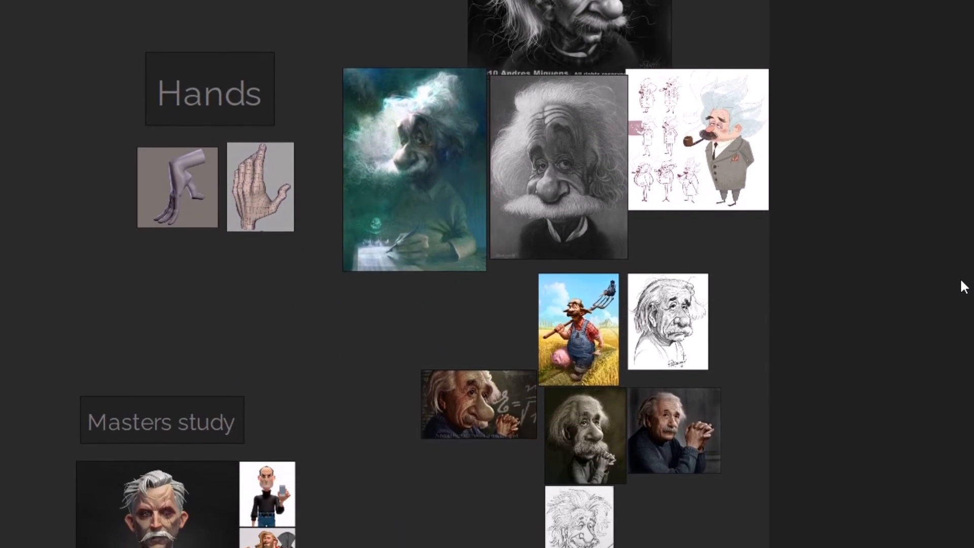
{"action": "scroll", "scroll_direction": "down", "scroll_amount": 3}
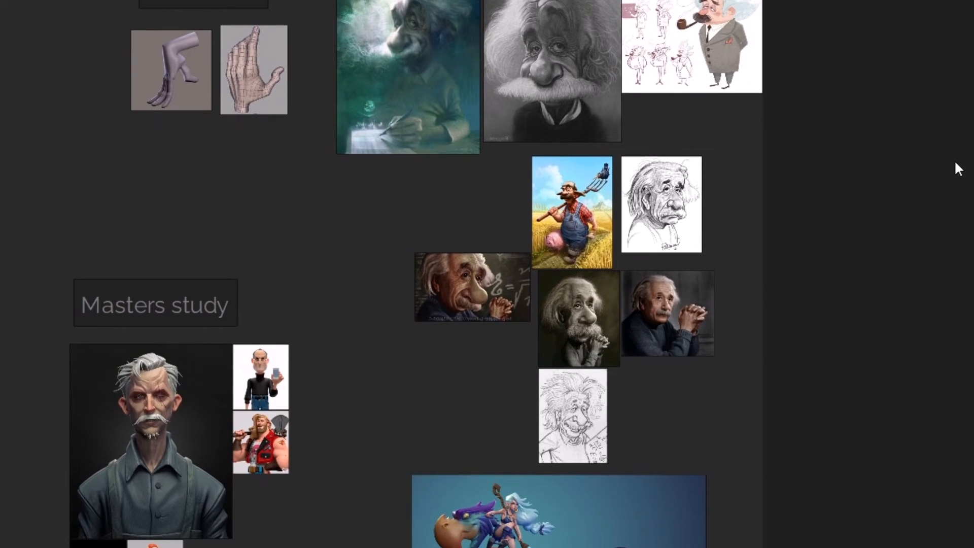
{"action": "scroll", "scroll_direction": "down", "scroll_amount": 3}
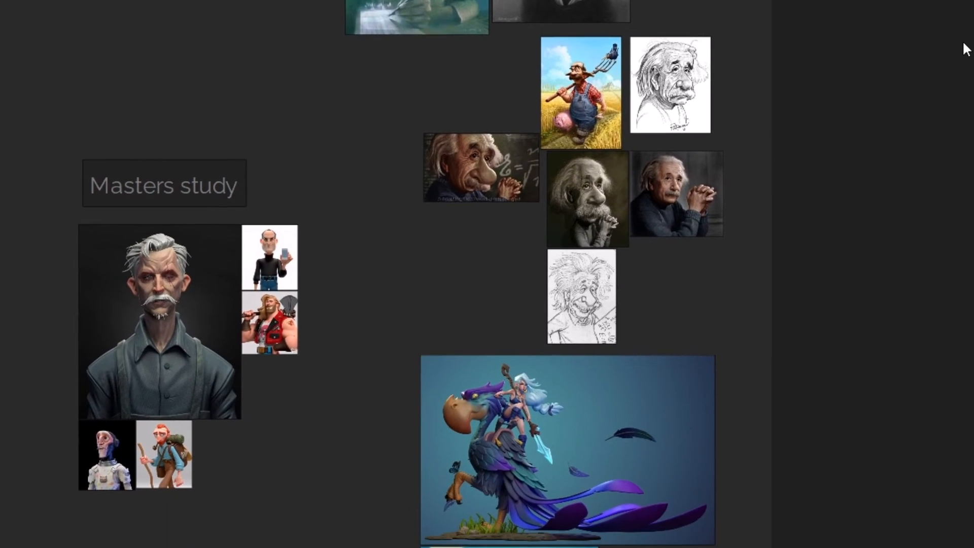
{"action": "scroll", "scroll_direction": "down", "scroll_amount": 3}
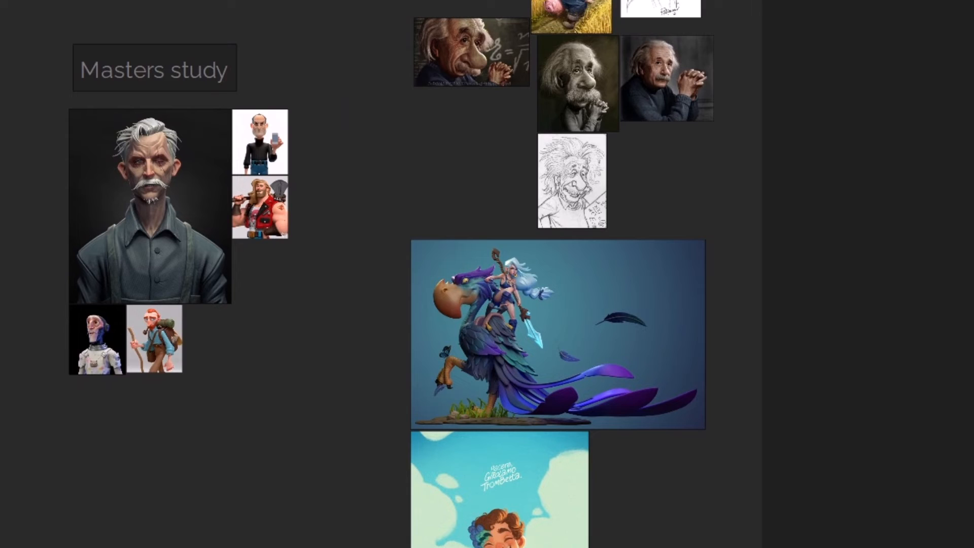
{"action": "scroll", "scroll_direction": "up", "scroll_amount": 3}
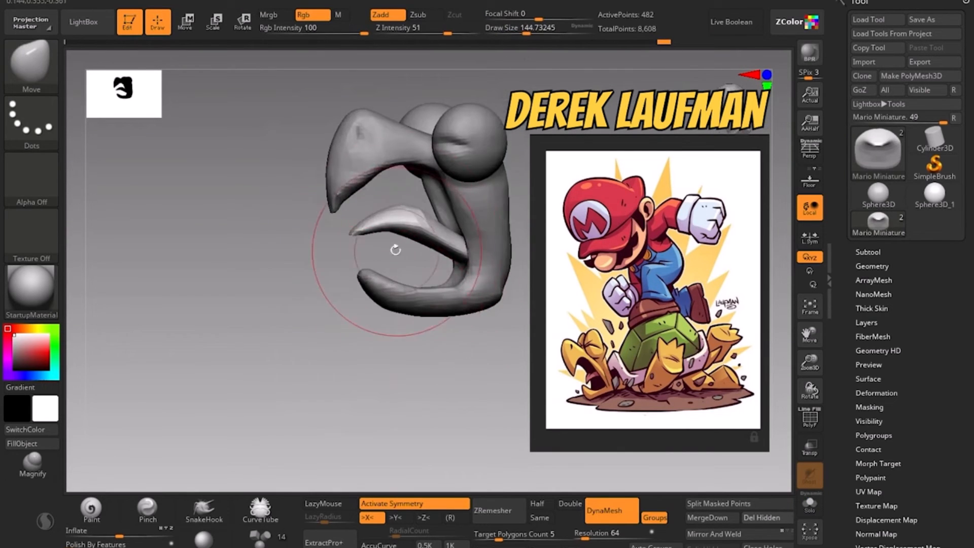
{"action": "left_click", "coordinate": [260, 509]}
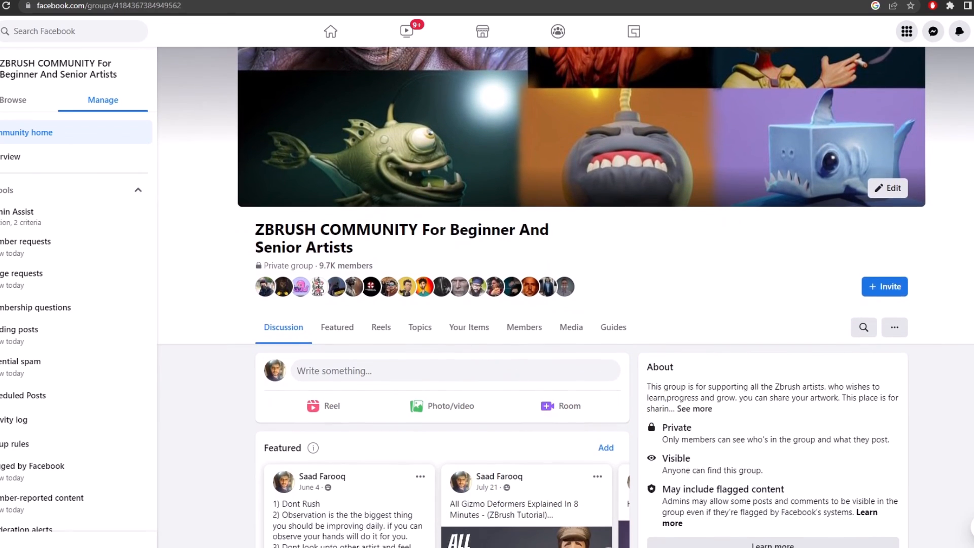
Scroll the ZBRUSH COMMUNITY group page past the About panel to the Featured and Most Relevant posts.
{"action": "scroll", "scroll_direction": "down", "scroll_amount": 3}
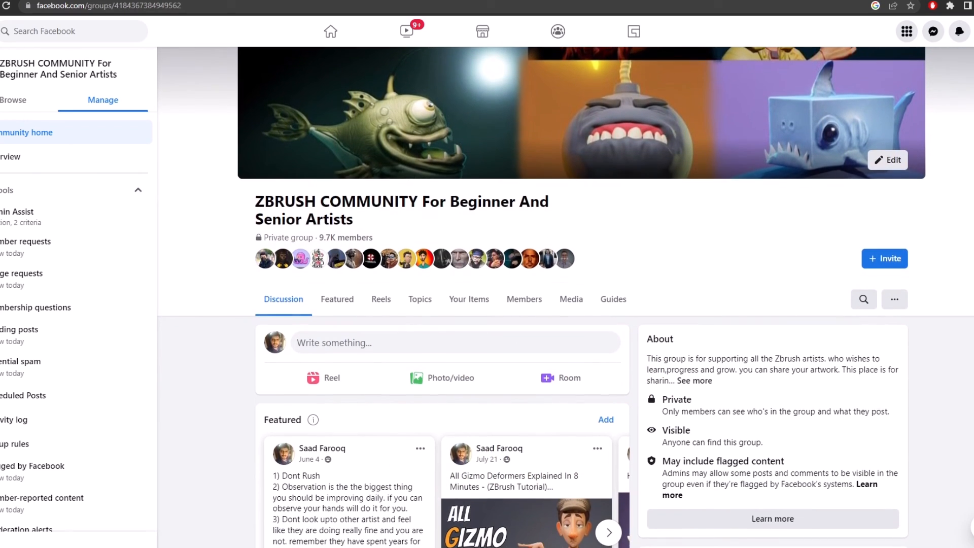
{"action": "scroll", "scroll_direction": "down", "scroll_amount": 3}
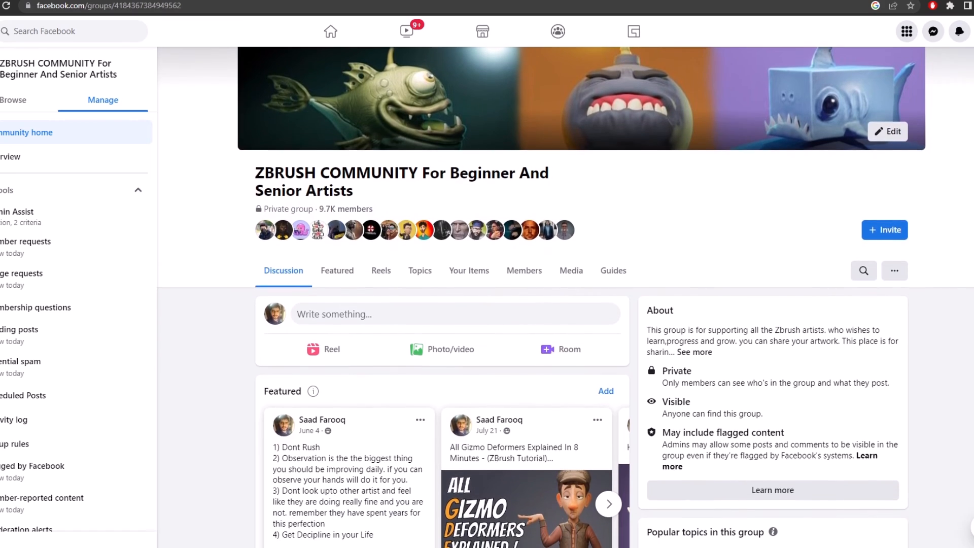
{"action": "scroll", "scroll_direction": "down", "scroll_amount": 3}
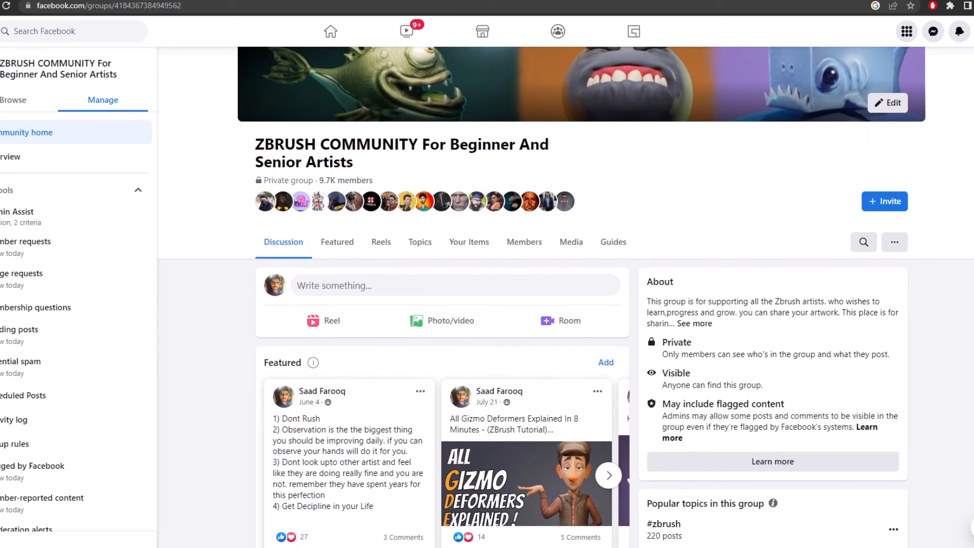
{"action": "scroll", "scroll_direction": "down", "scroll_amount": 3}
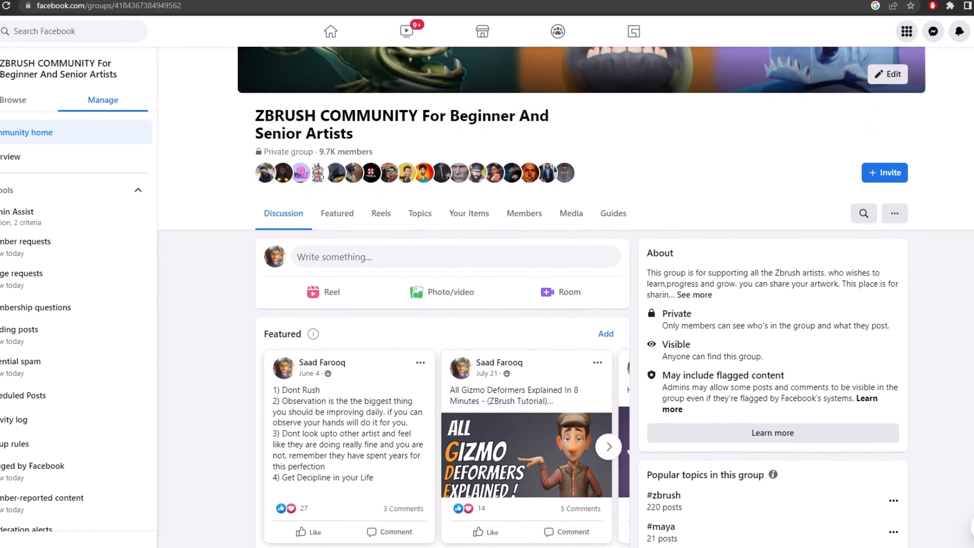
{"action": "scroll", "scroll_direction": "down", "scroll_amount": 3}
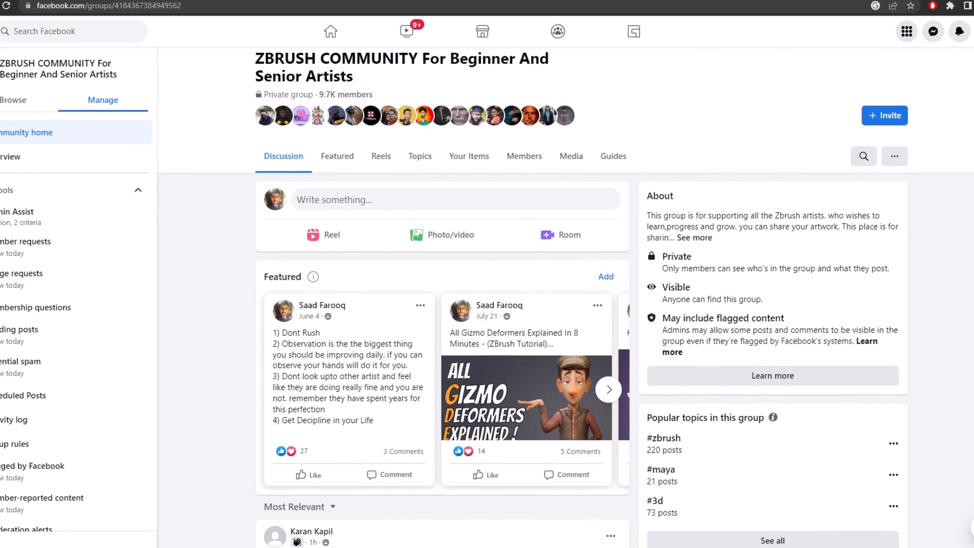
{"action": "scroll", "scroll_direction": "down", "scroll_amount": 3}
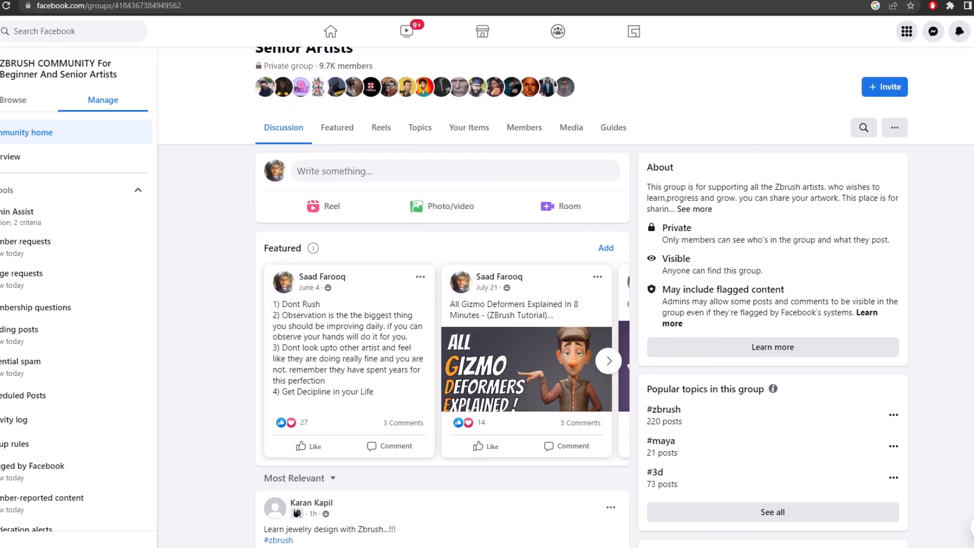
{"action": "scroll", "scroll_direction": "down", "scroll_amount": 3}
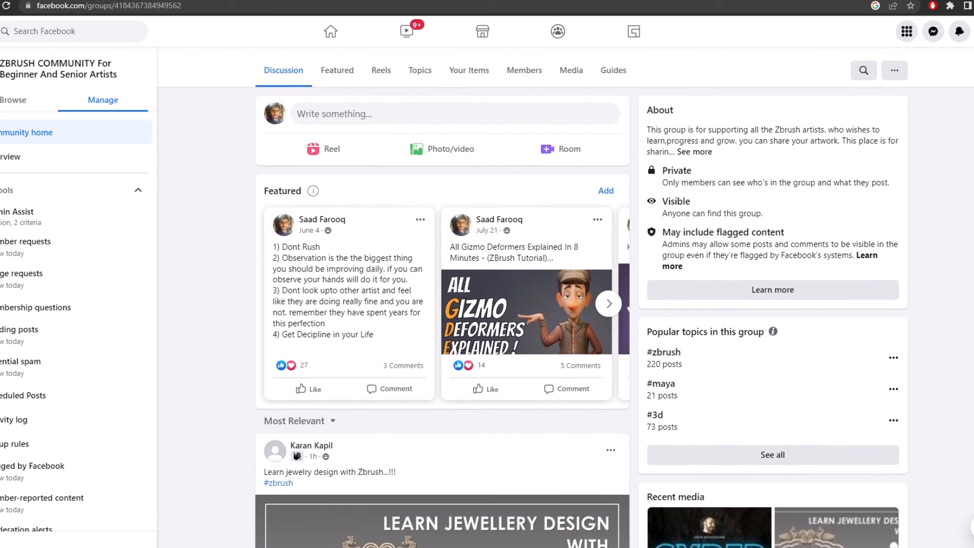
{"action": "scroll", "scroll_direction": "down", "scroll_amount": 3}
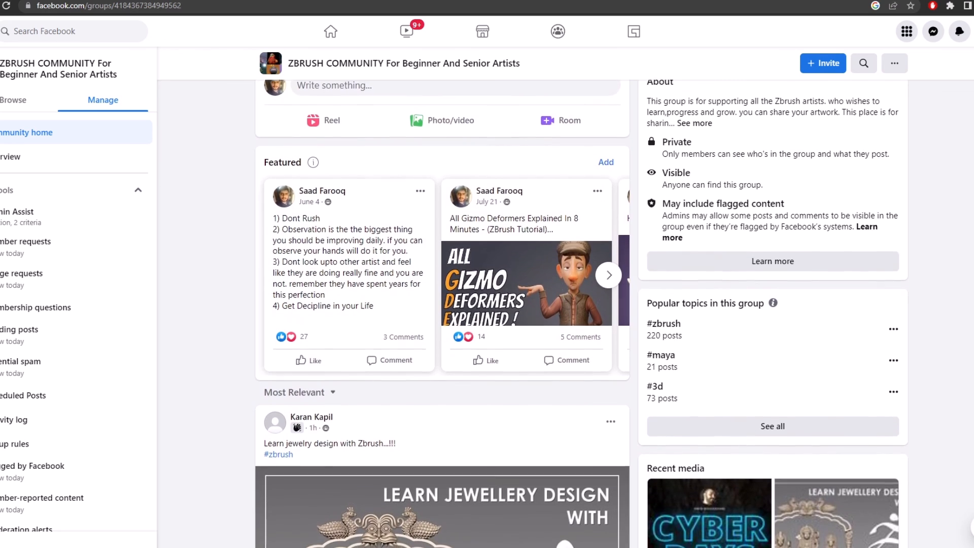
{"action": "scroll", "scroll_direction": "down", "scroll_amount": 3}
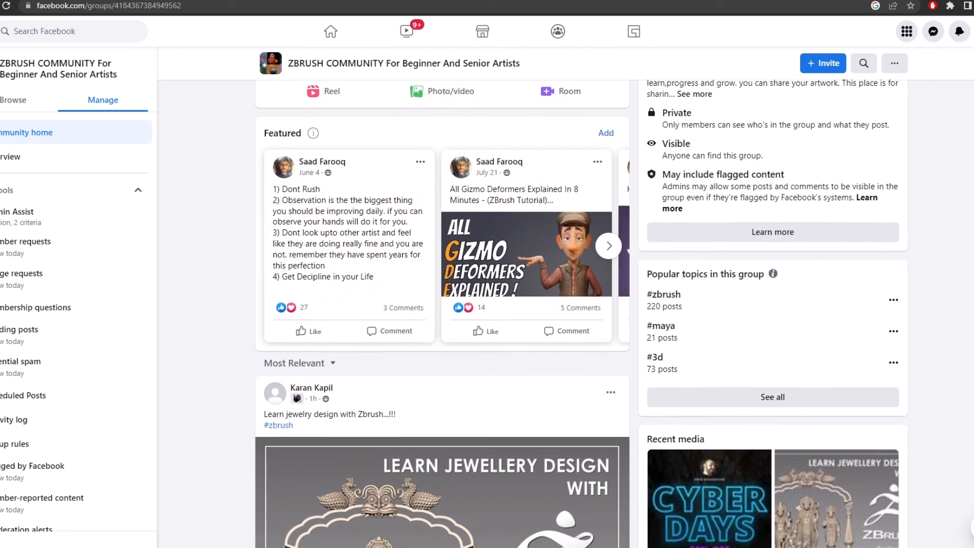
{"action": "scroll", "scroll_direction": "down", "scroll_amount": 3}
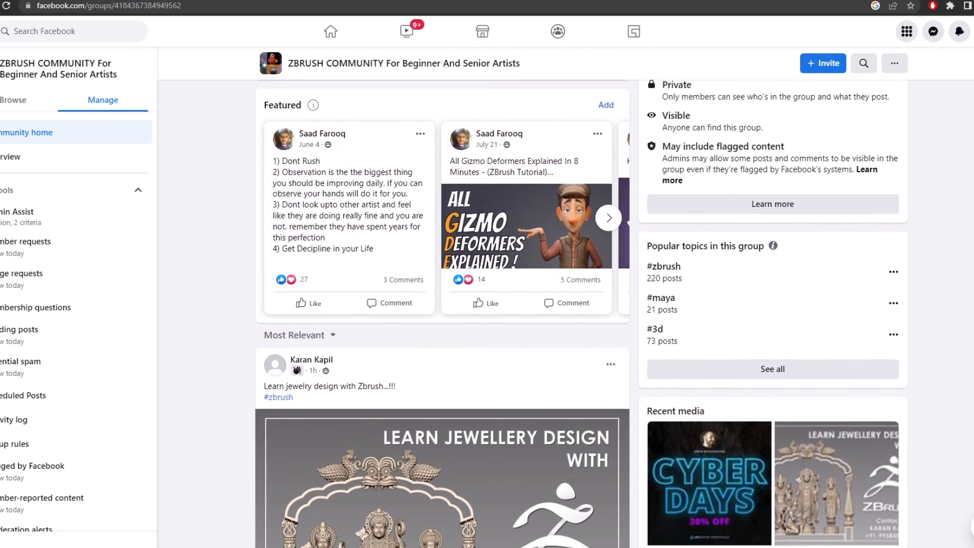
{"action": "scroll", "scroll_direction": "down", "scroll_amount": 3}
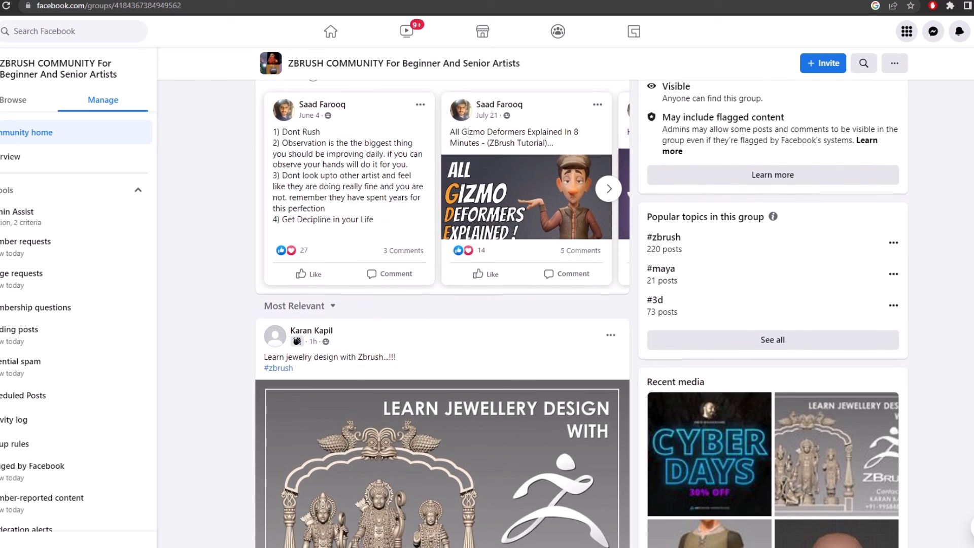